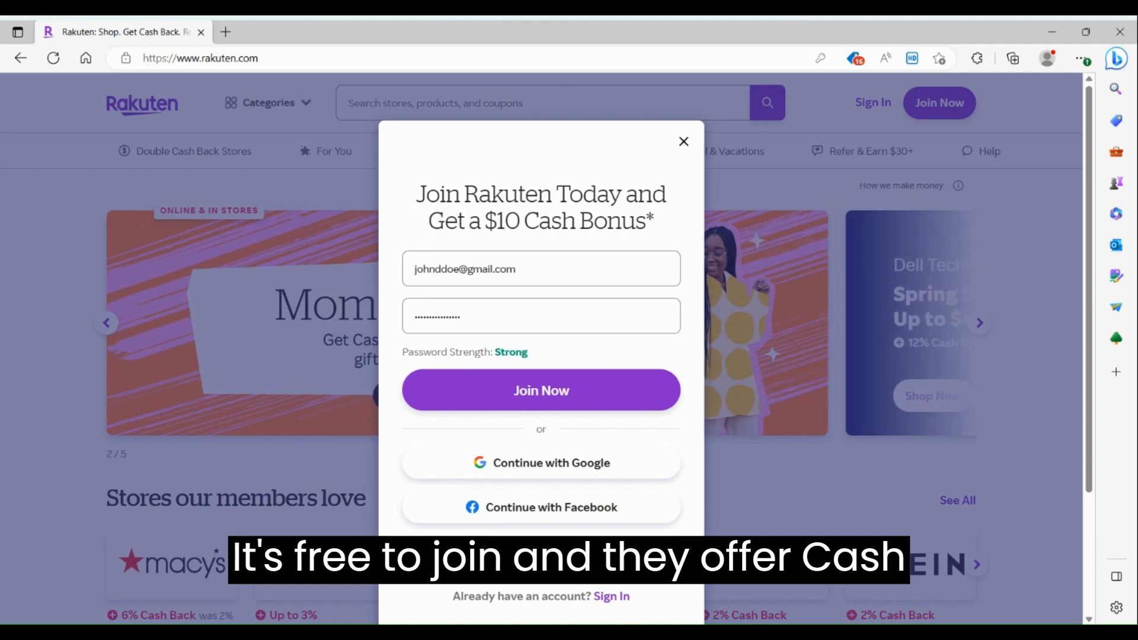
# Submit the Join Now sign-up and land signed in on the coupons page
pyautogui.click(683, 142)
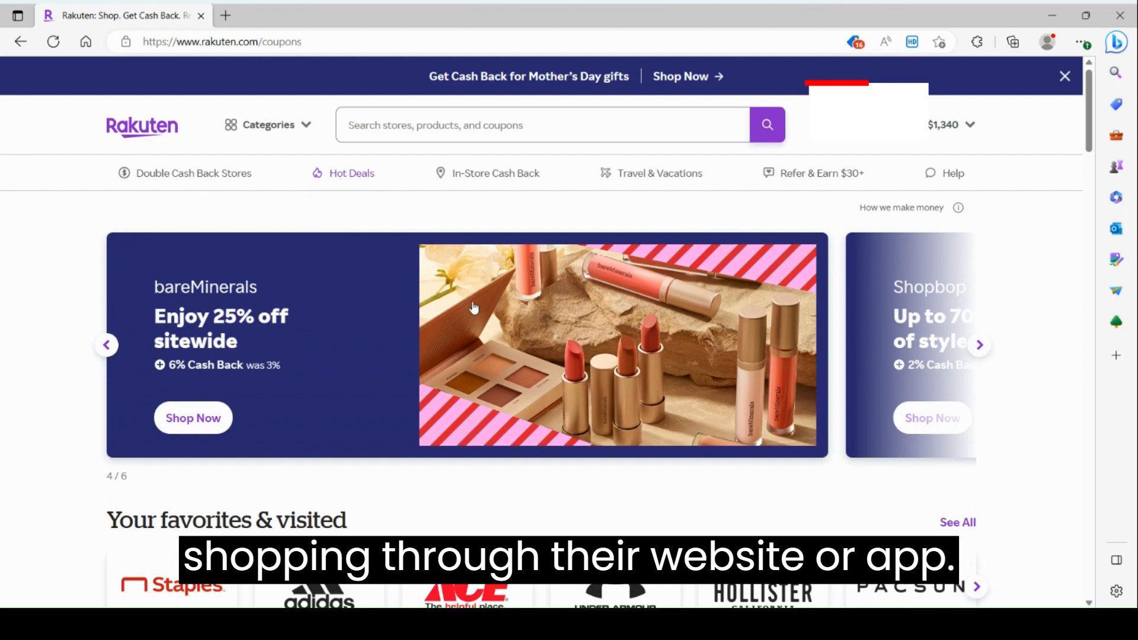
pyautogui.scroll(-3)
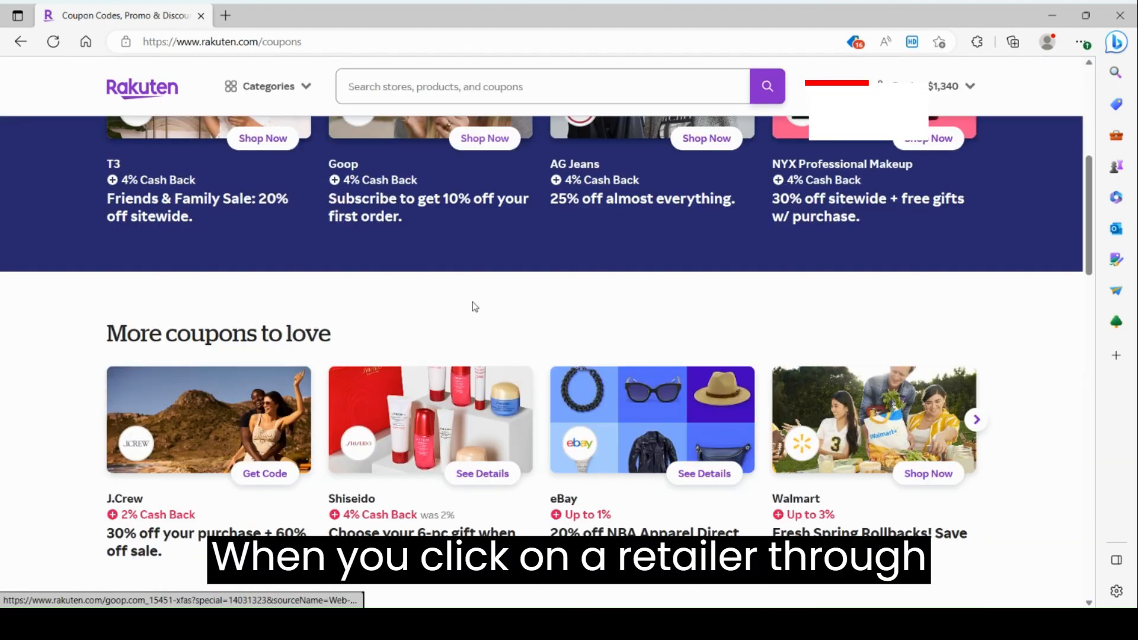
pyautogui.scroll(-3)
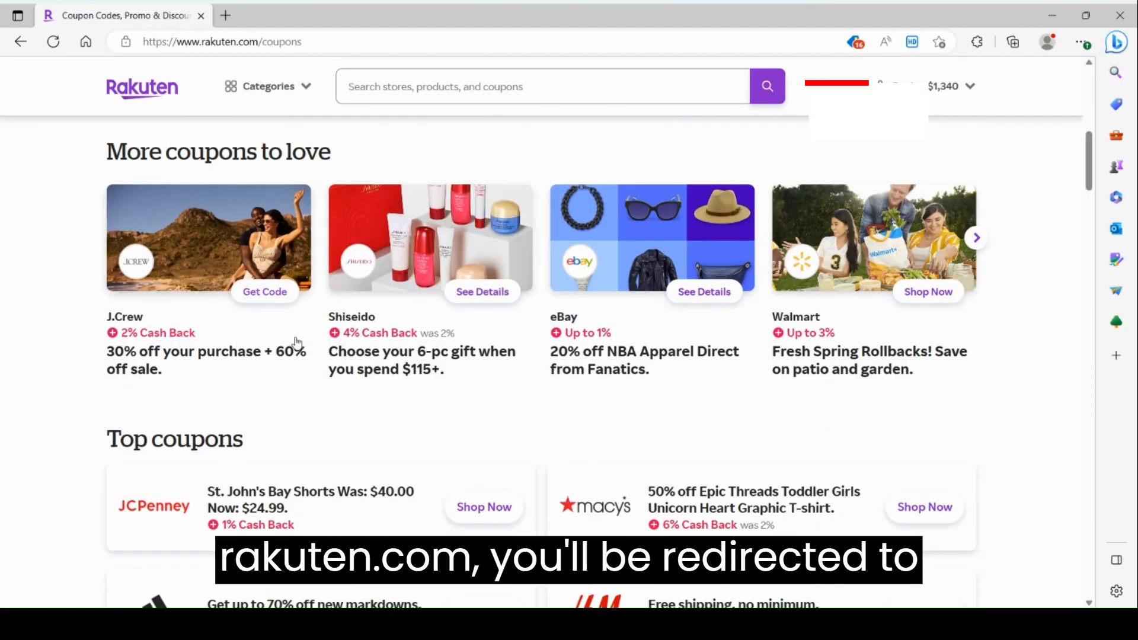
pyautogui.scroll(-3)
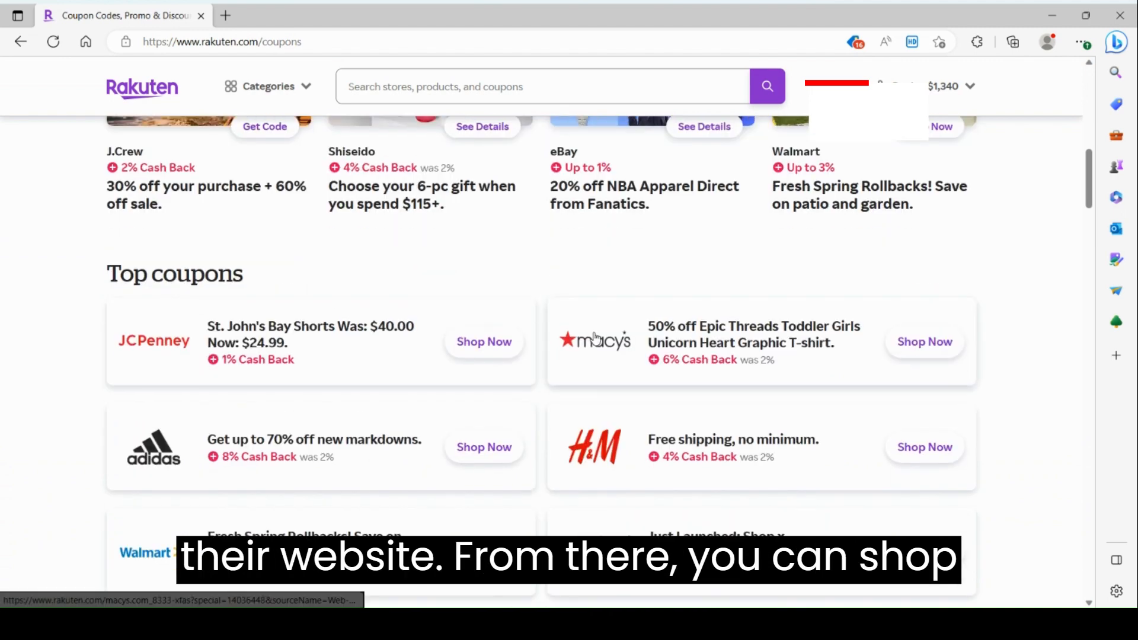
pyautogui.scroll(-3)
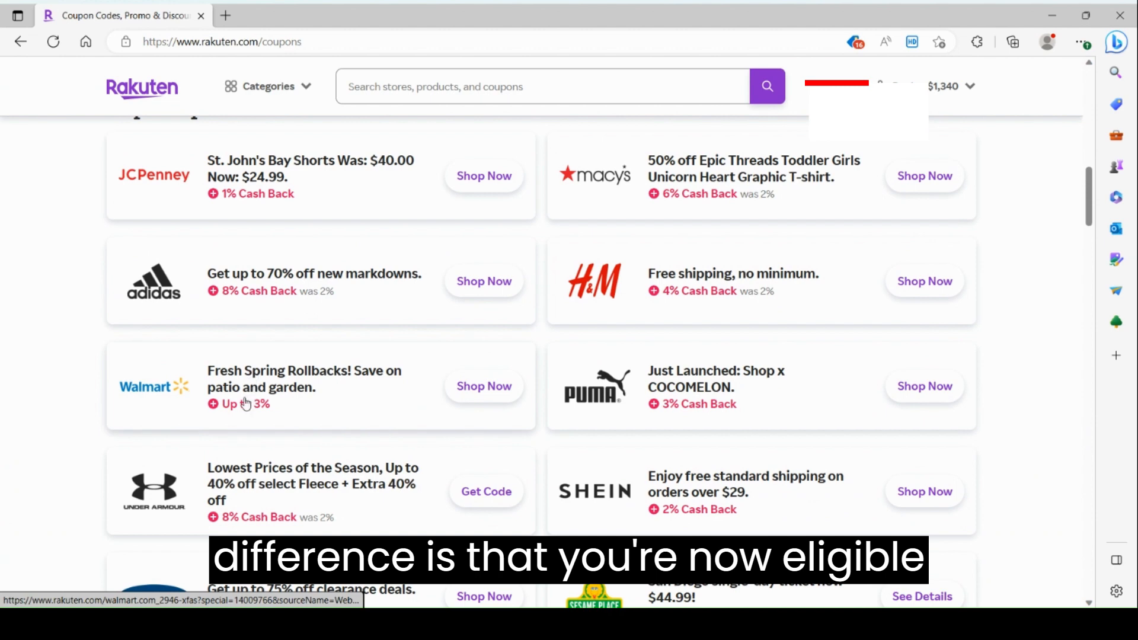
pyautogui.scroll(-3)
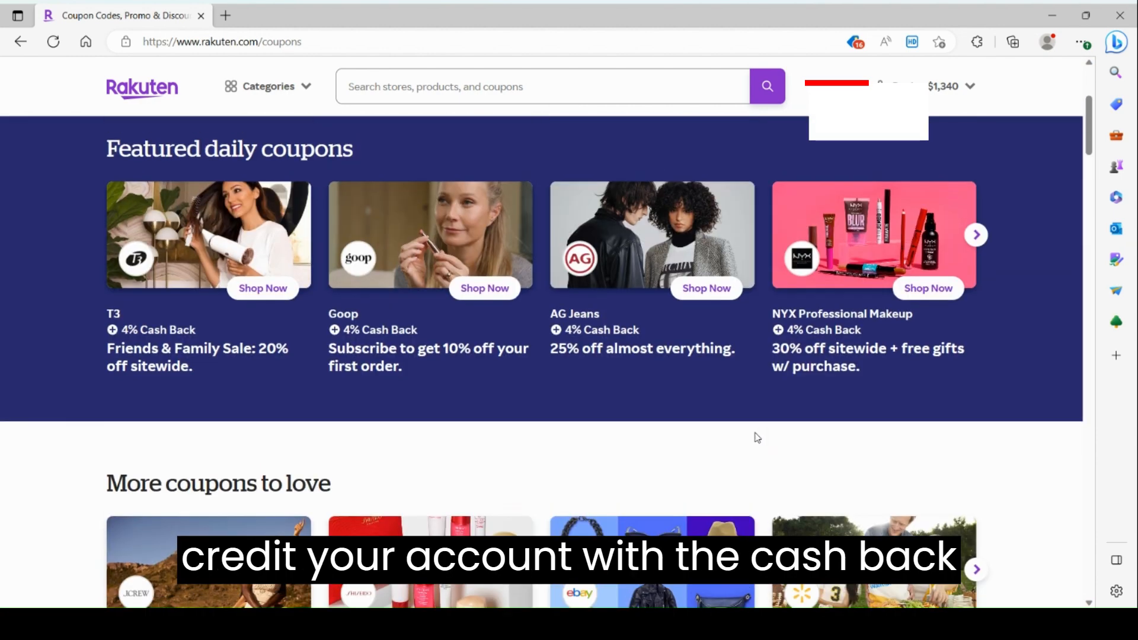
pyautogui.scroll(3)
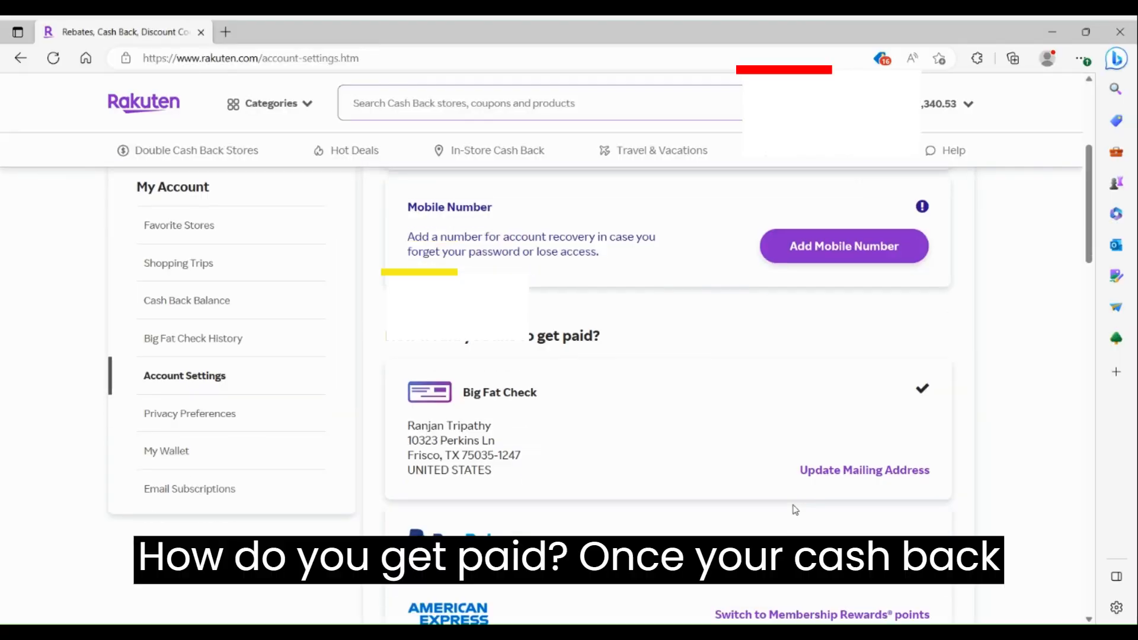
# Review payment options, then open Big Fat Check History from the My Account sidebar
pyautogui.scroll(-3)
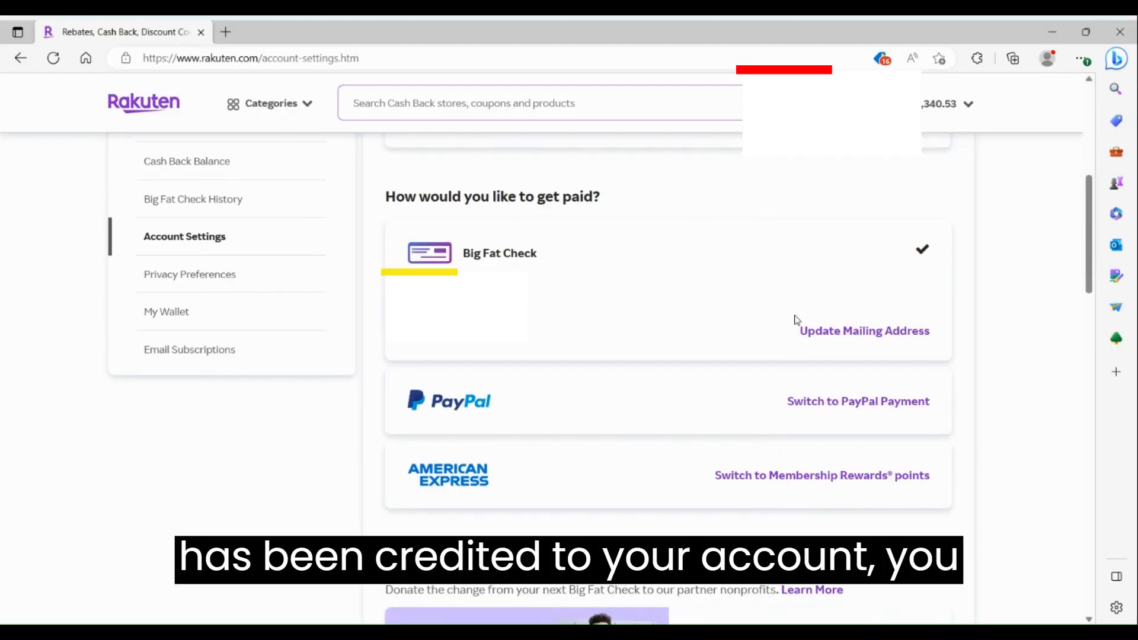
pyautogui.click(969, 105)
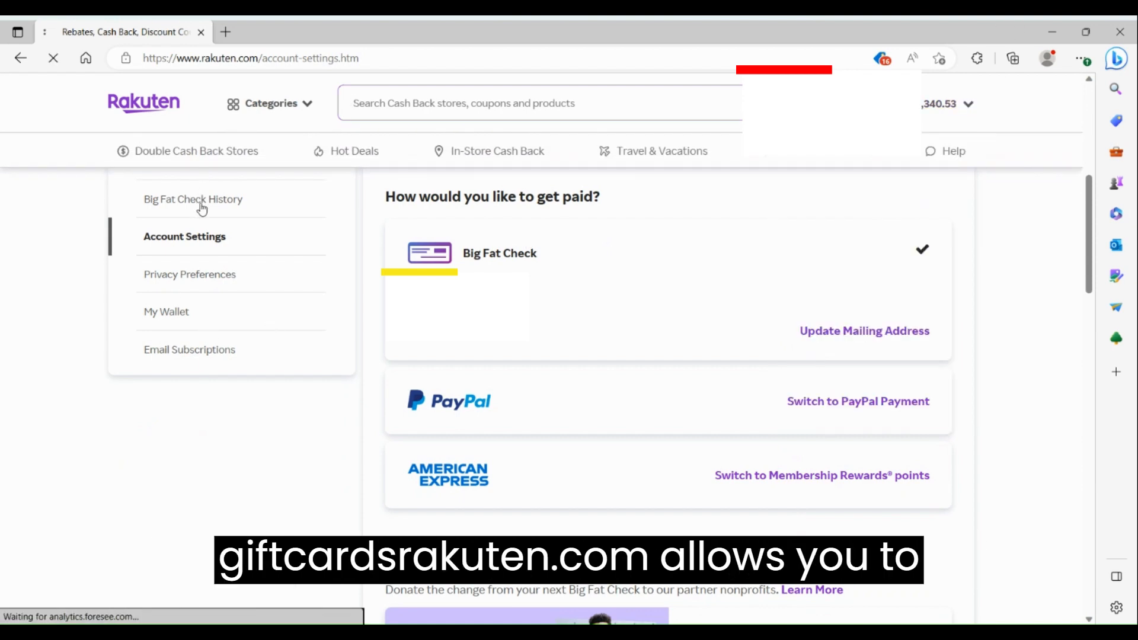
pyautogui.click(192, 200)
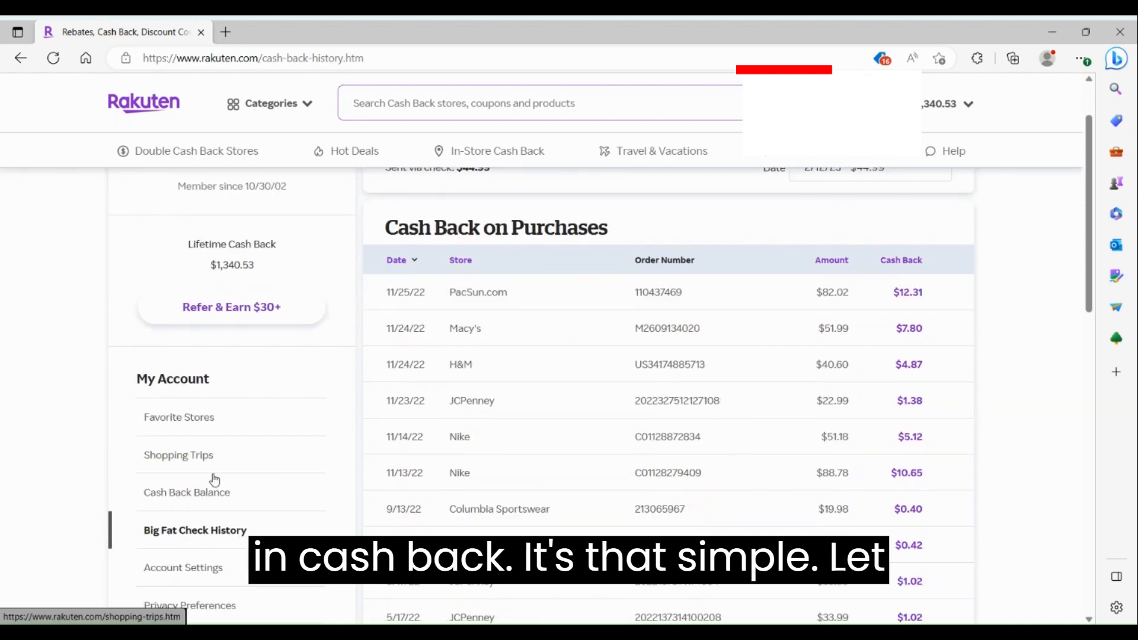
# View April 2023 shopping trips (mostly Ace Hardware), then go to the 2X Cash Back promotion
pyautogui.click(178, 455)
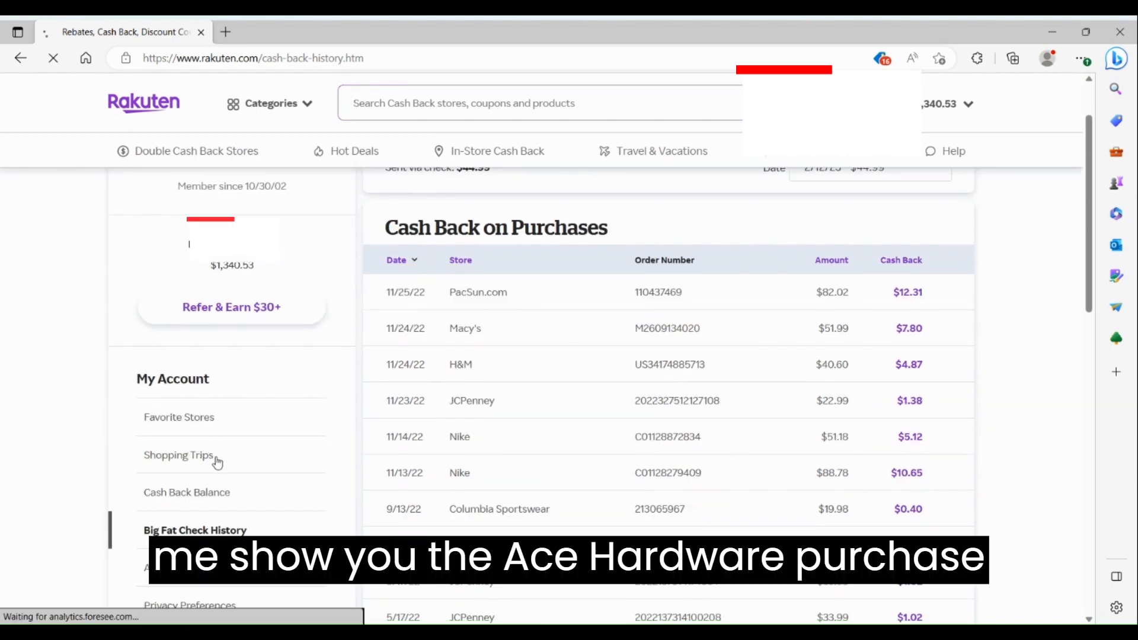
pyautogui.click(178, 455)
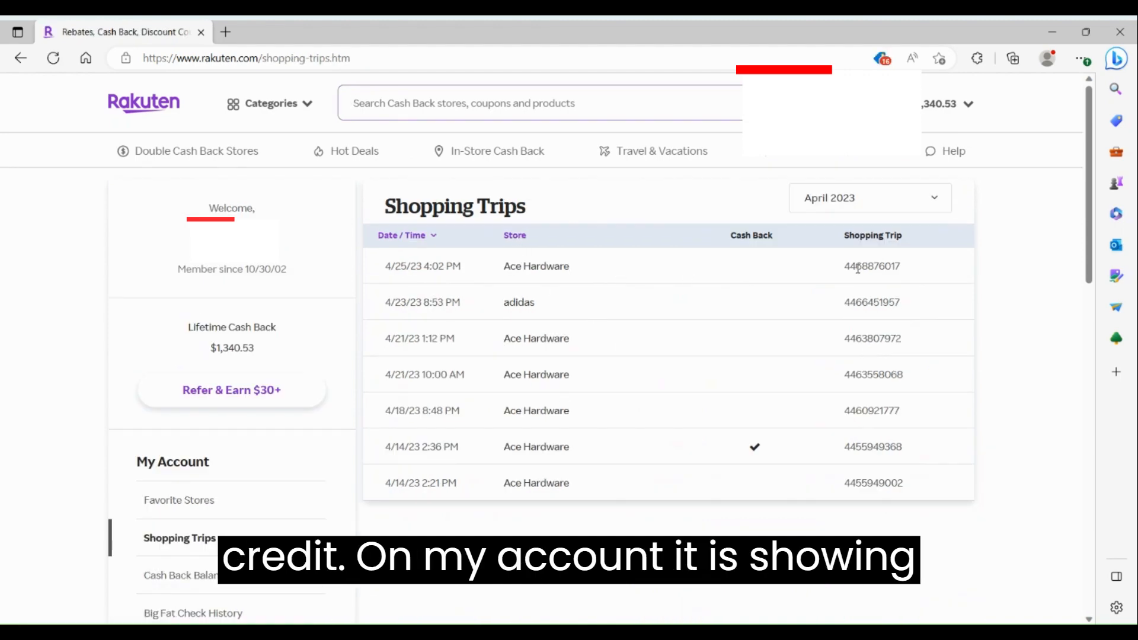
pyautogui.click(948, 104)
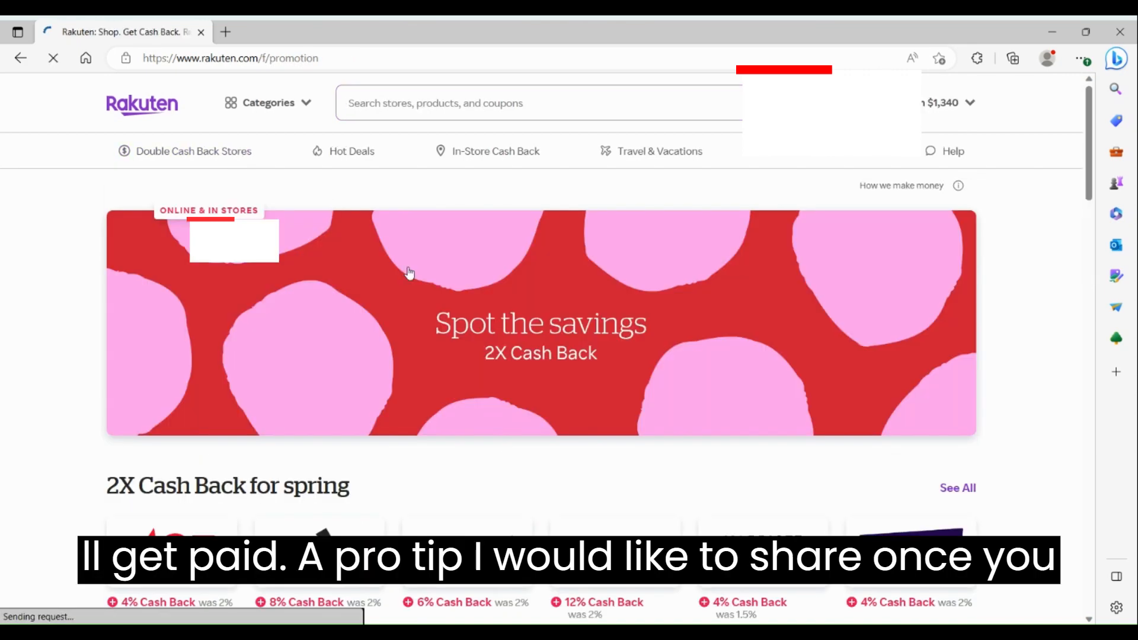
pyautogui.scroll(-3)
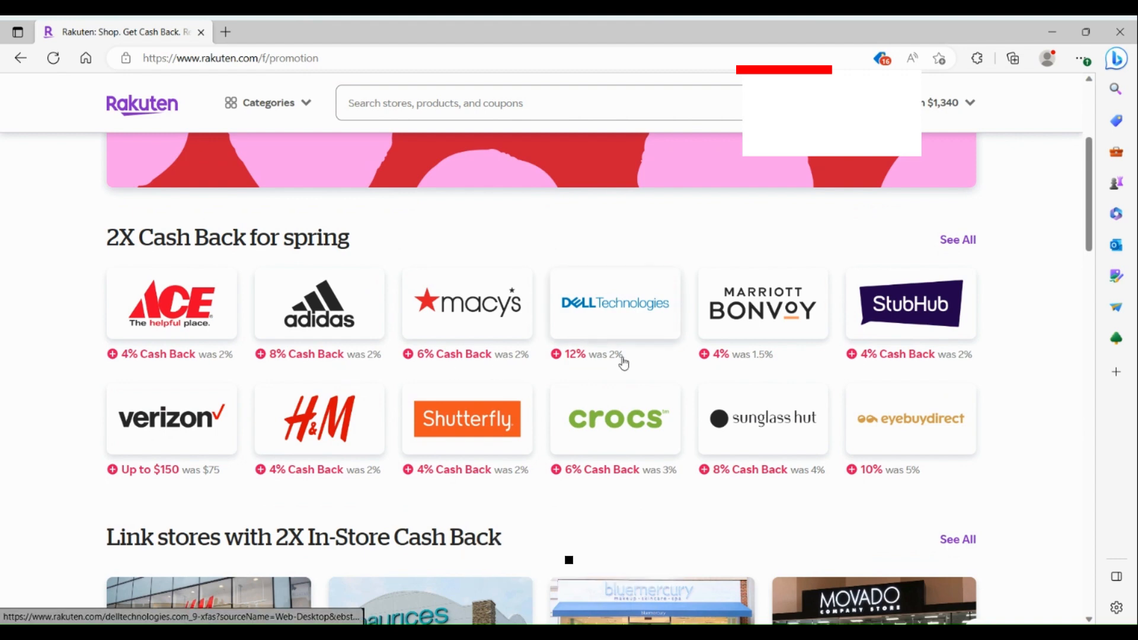
pyautogui.moveTo(721, 360)
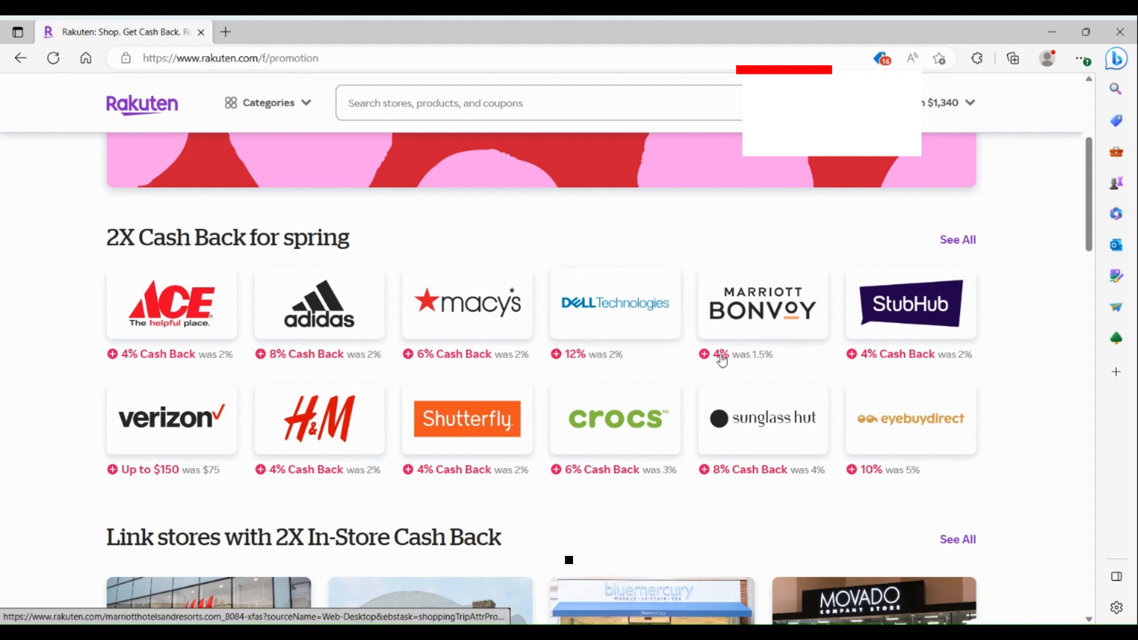
pyautogui.scroll(-3)
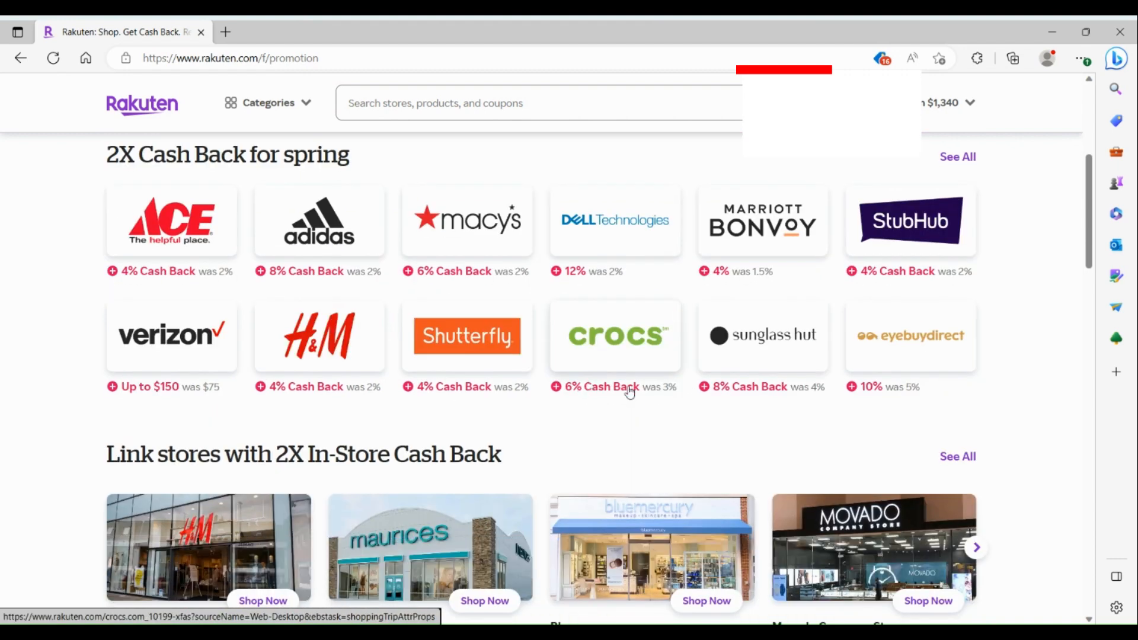
pyautogui.scroll(-3)
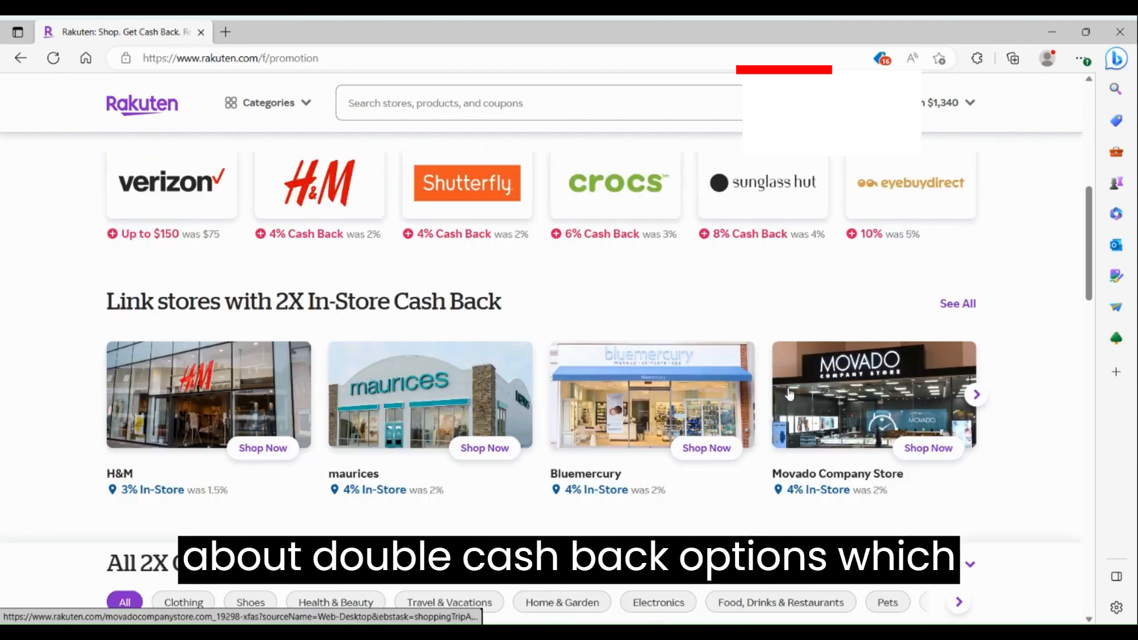
pyautogui.scroll(-3)
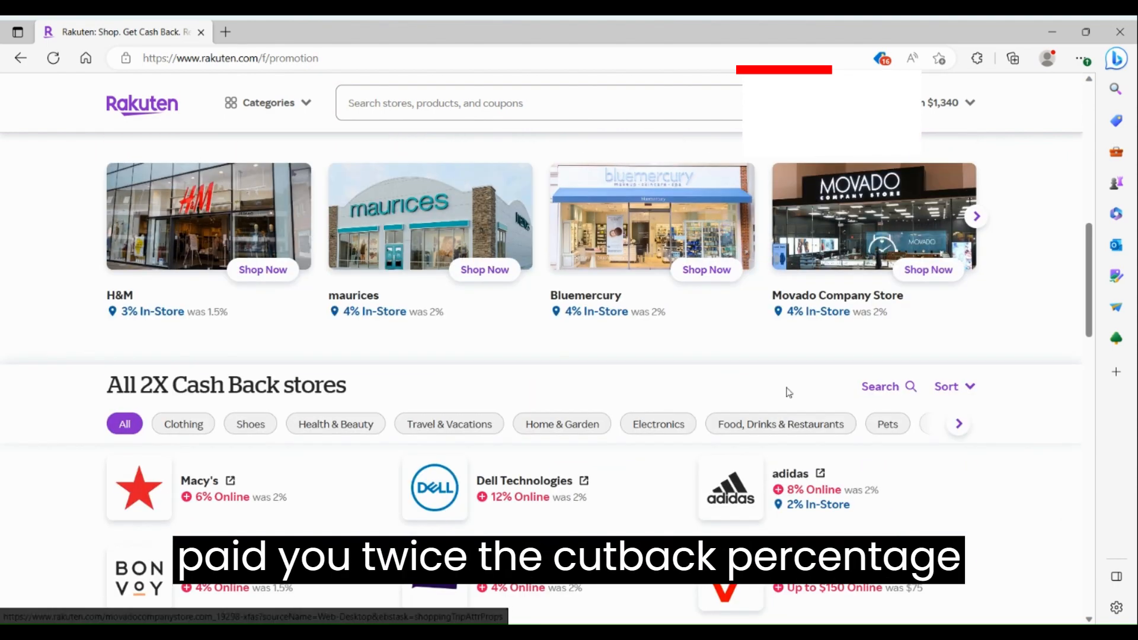
pyautogui.scroll(-3)
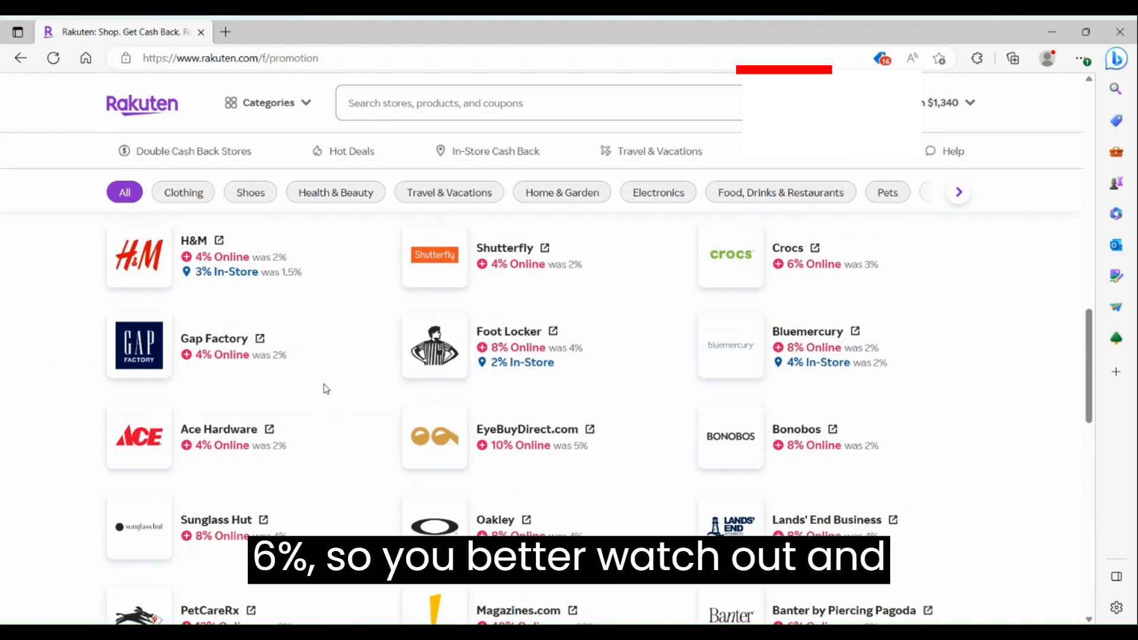
pyautogui.scroll(-3)
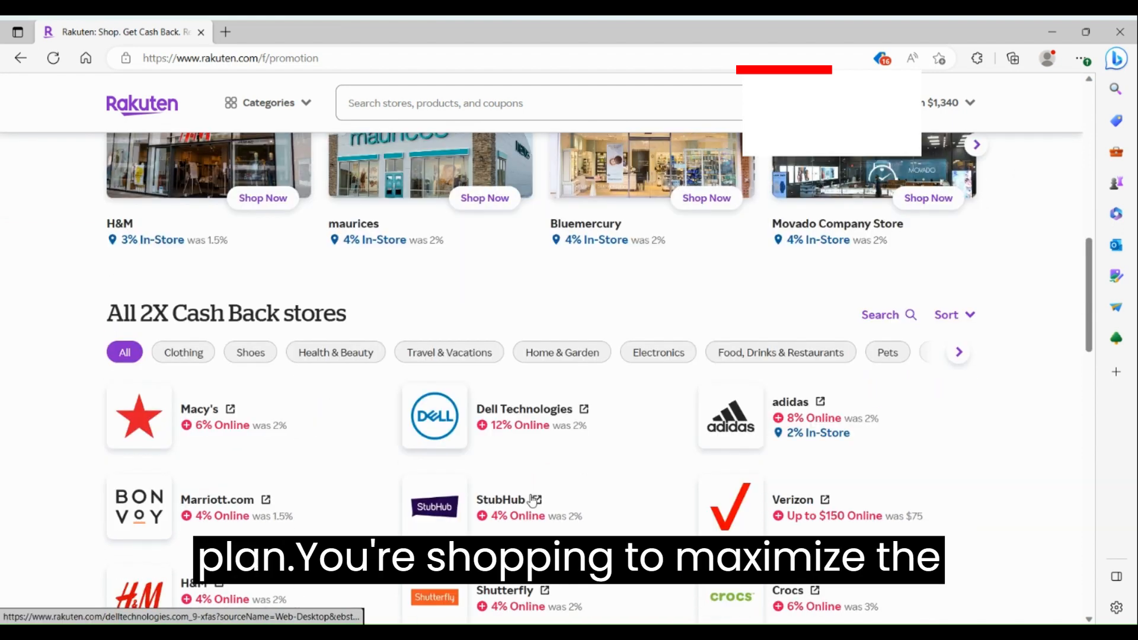
pyautogui.scroll(-3)
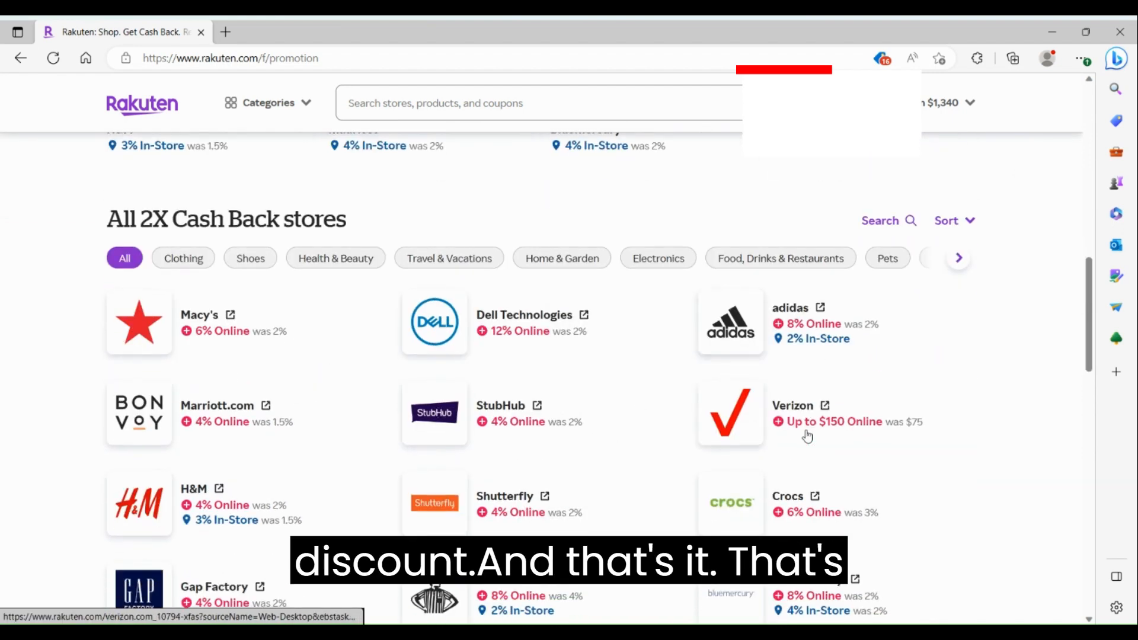
pyautogui.scroll(-3)
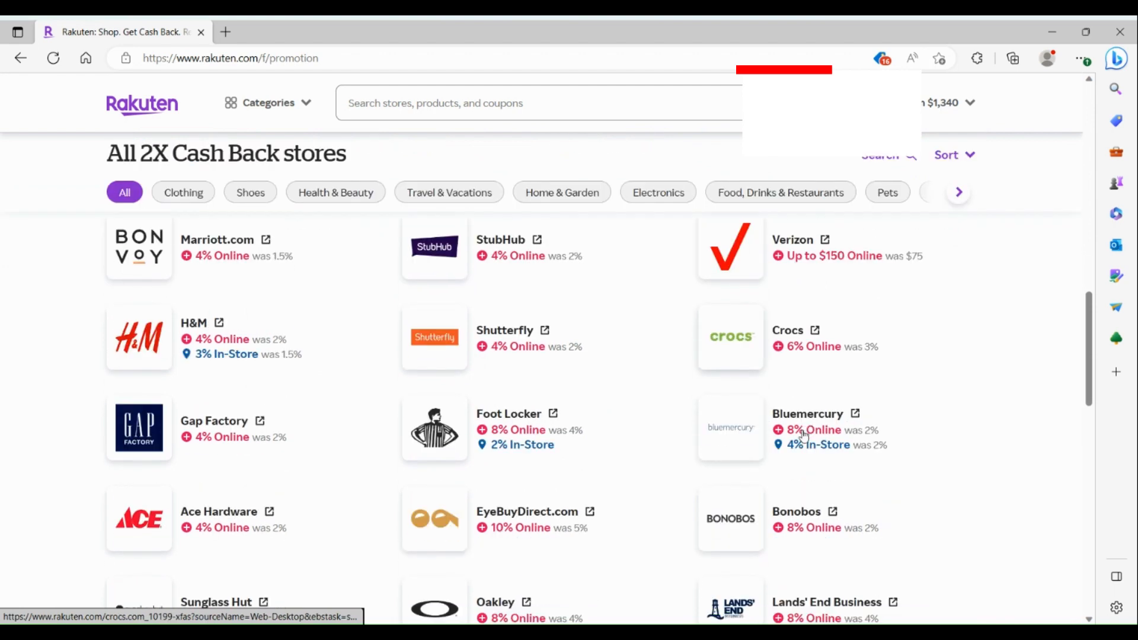
pyautogui.scroll(-3)
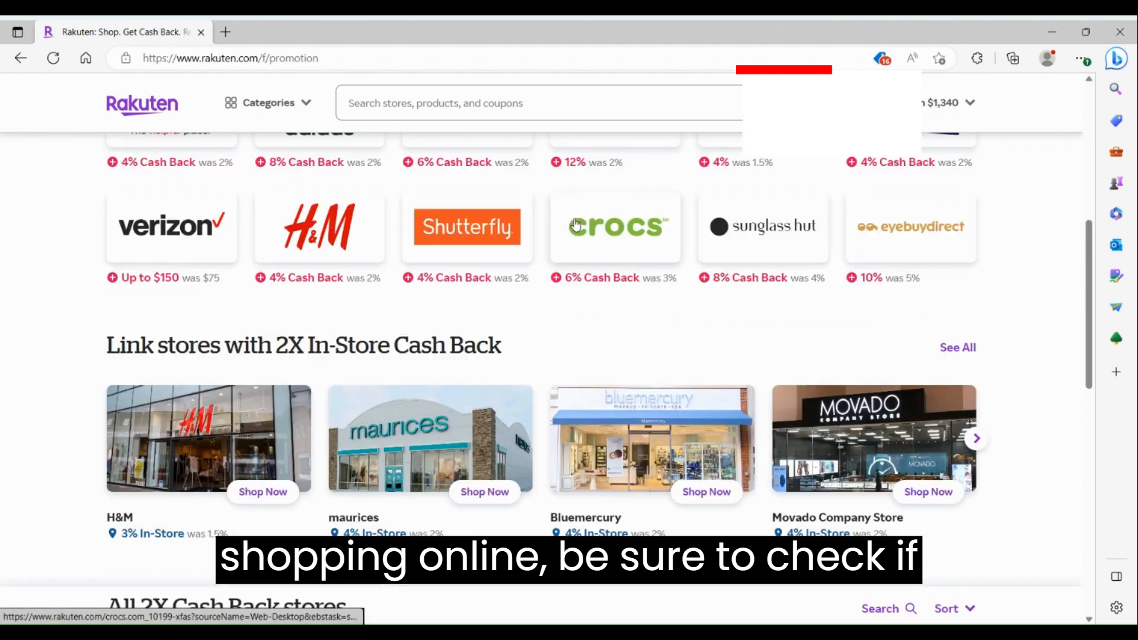
pyautogui.scroll(3)
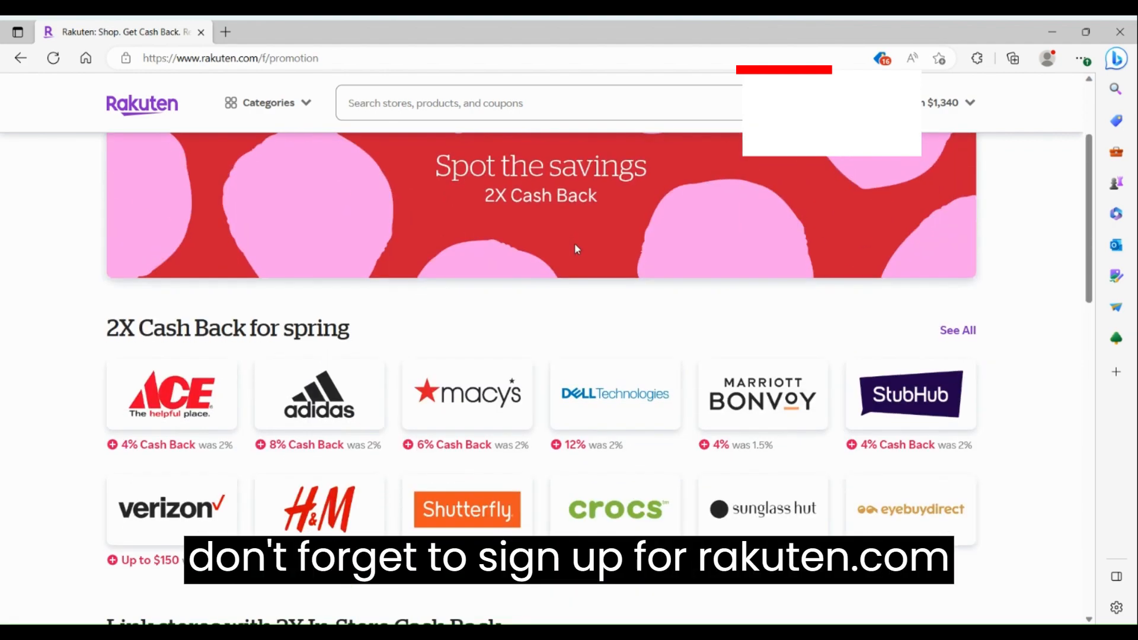
pyautogui.scroll(-3)
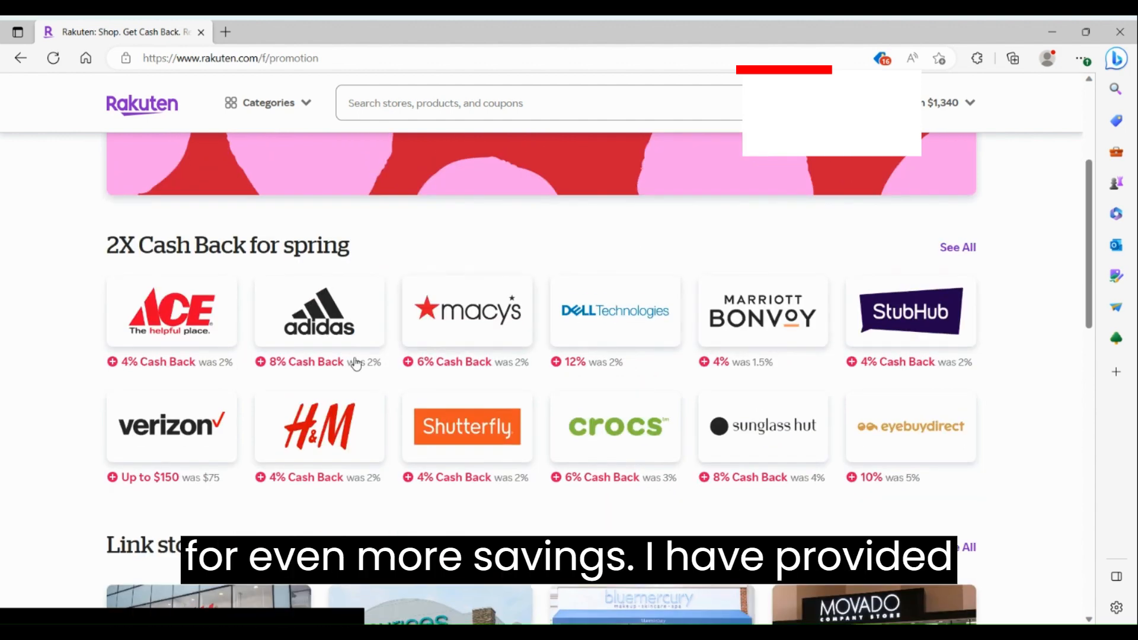
pyautogui.scroll(-3)
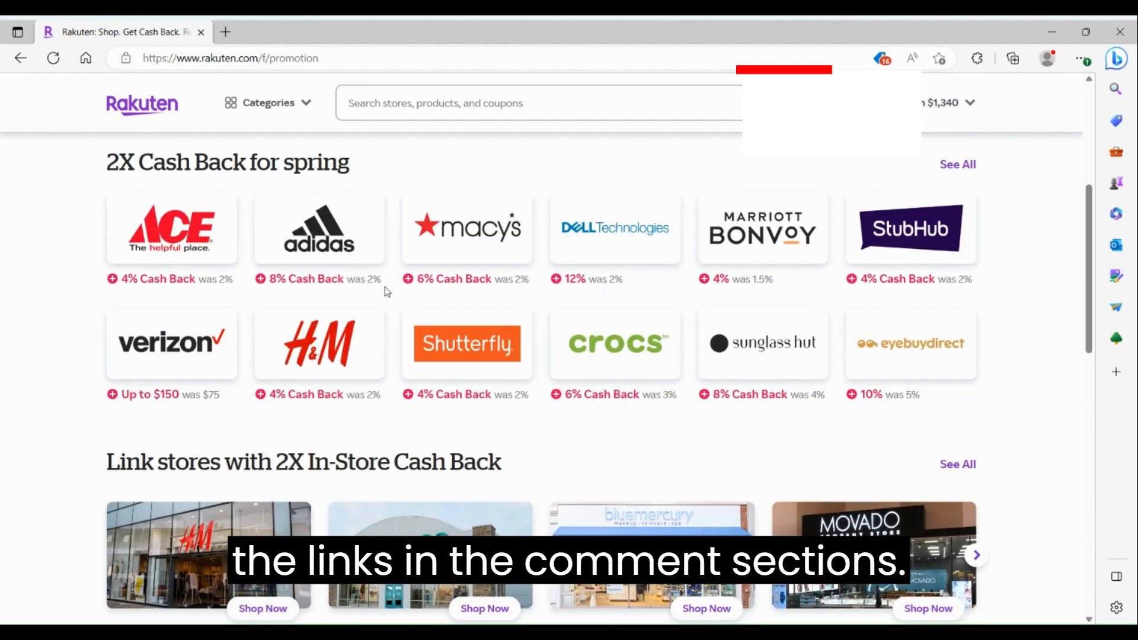
pyautogui.scroll(-3)
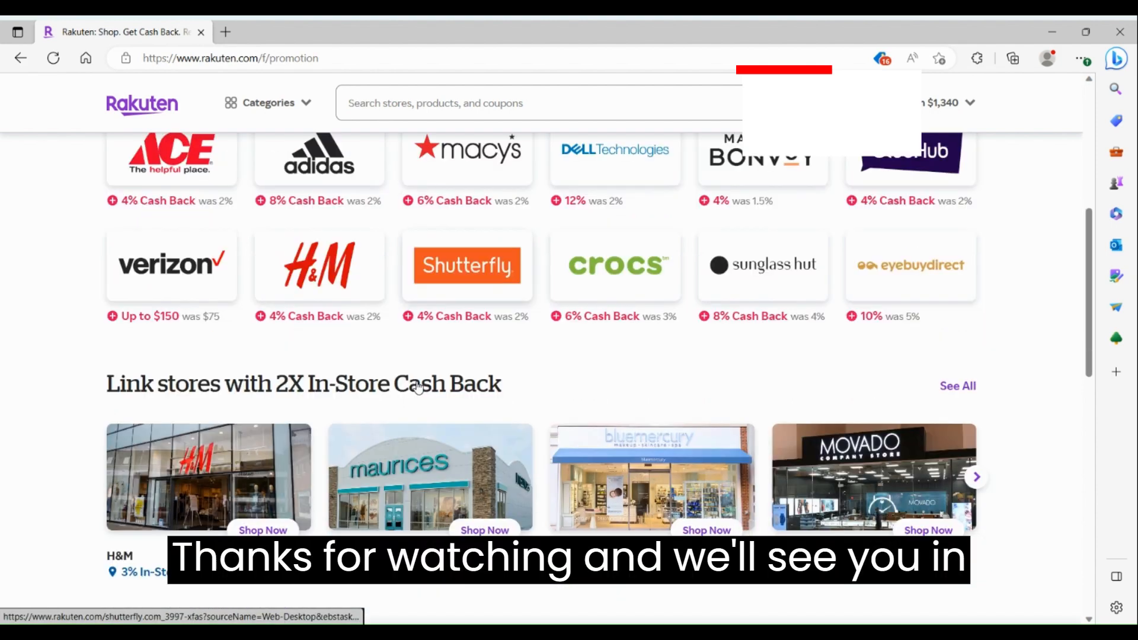